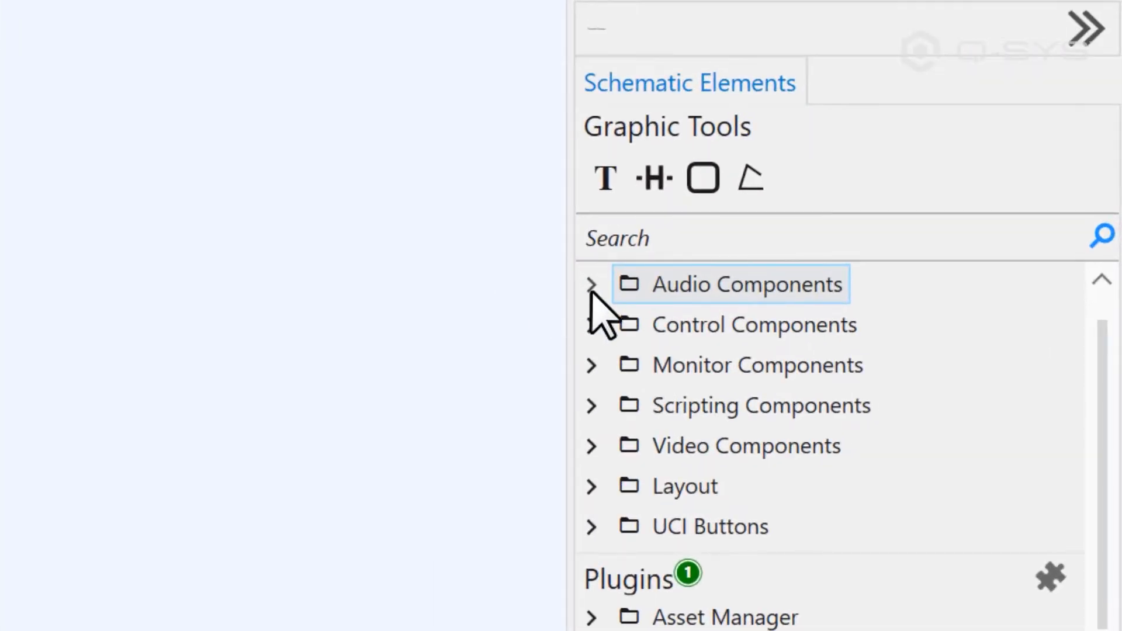
- Drag an Audio Player from Audio Components onto the schematic page
{"action": "left_click", "coordinate": [591, 285]}
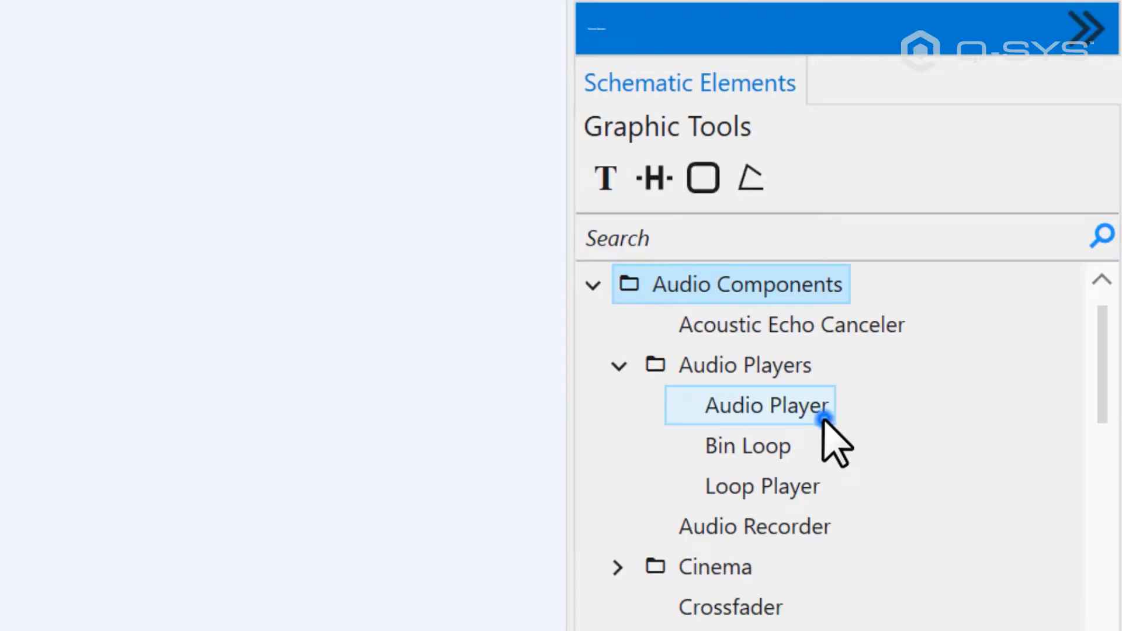
{"action": "left_click_drag", "start_coordinate": [765, 406], "coordinate": [139, 97]}
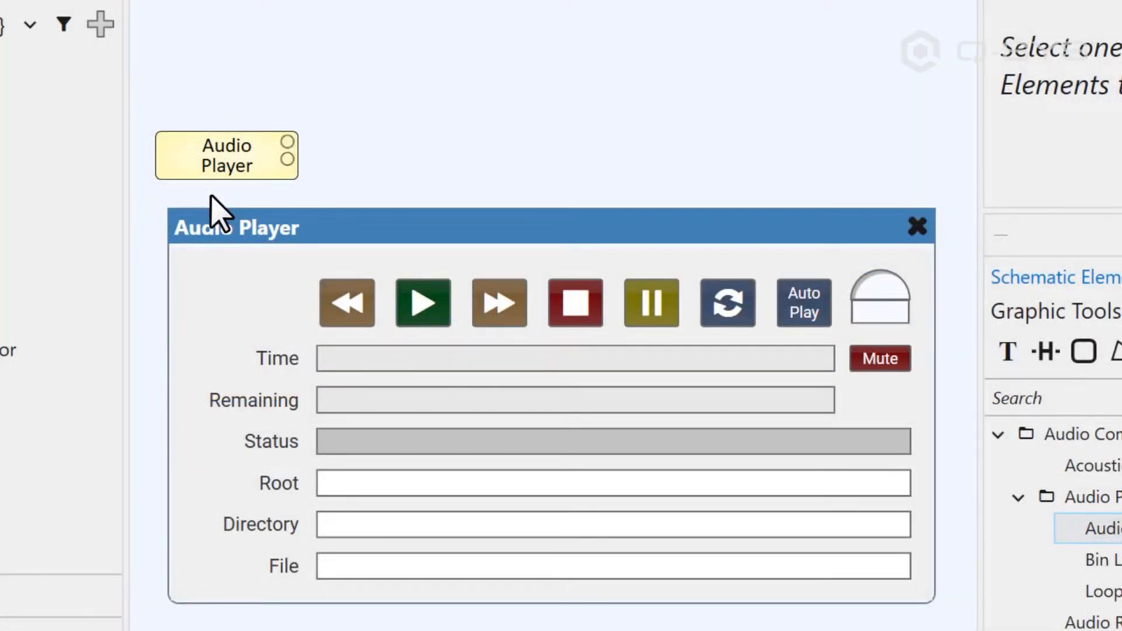
- Select the Audio Player and set its Track Count to 1
{"action": "left_click", "coordinate": [225, 156]}
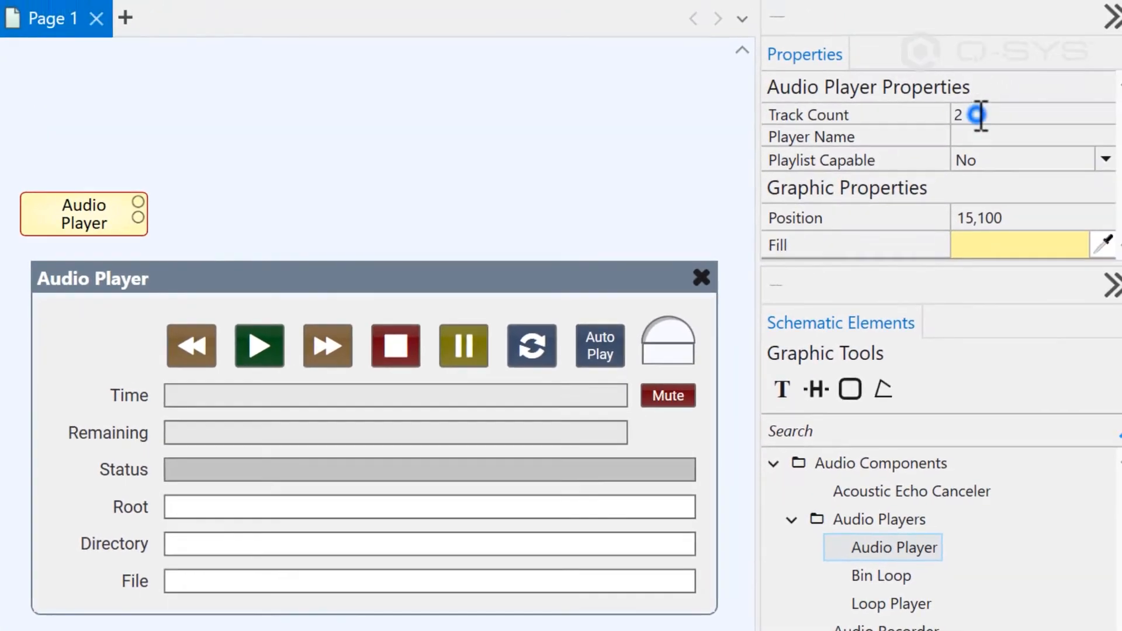
{"action": "type", "text": "1"}
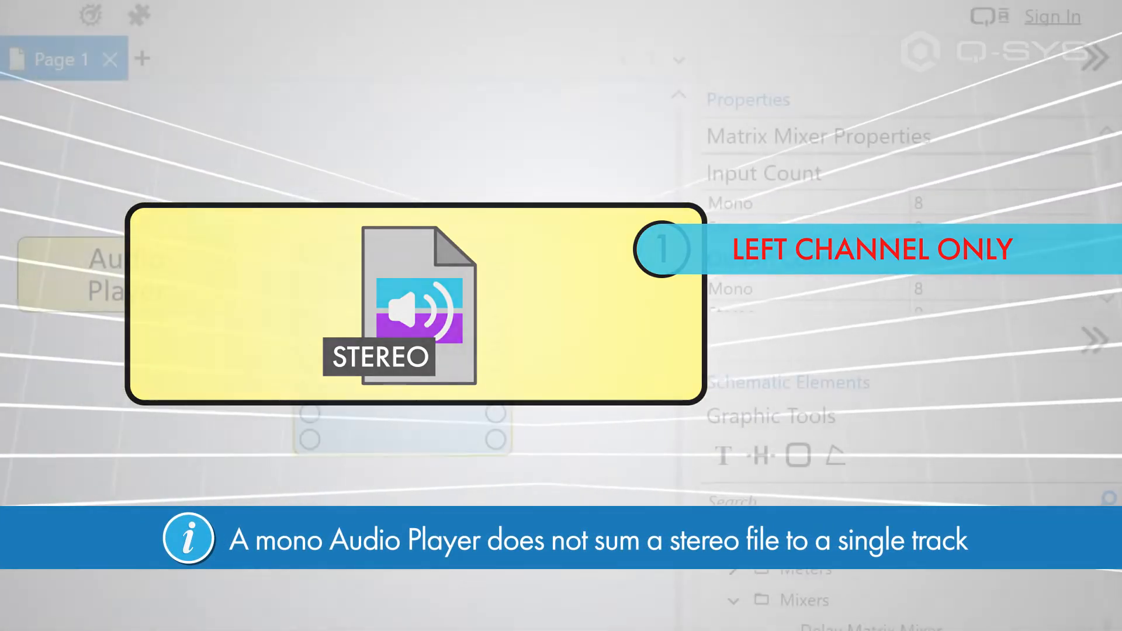
{"action": "type", "text": "1"}
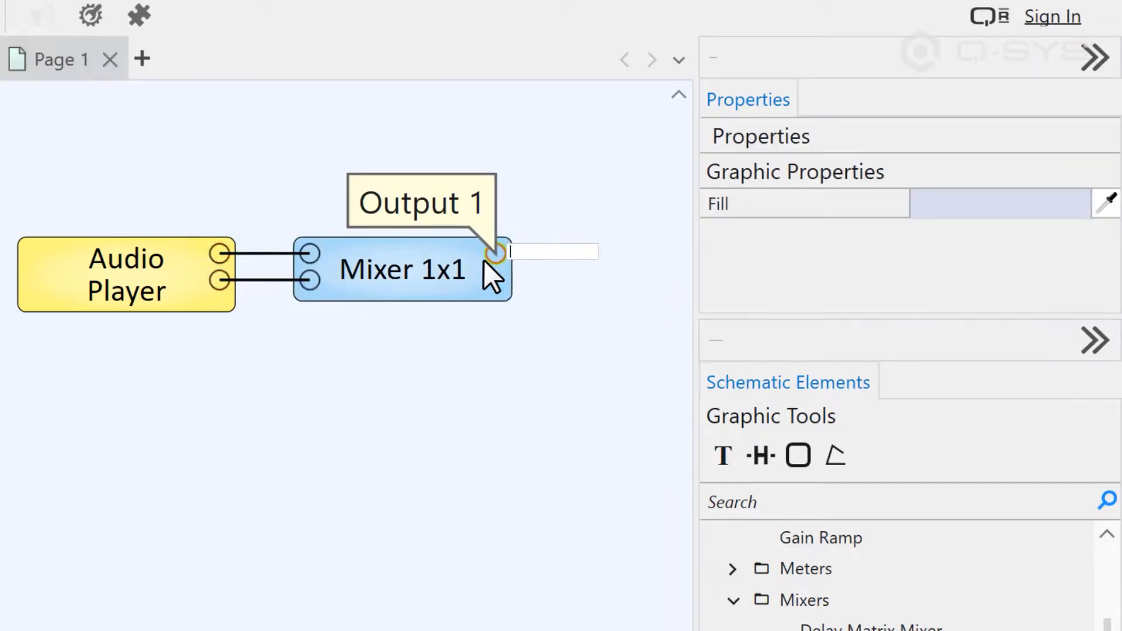
{"action": "mouse_move", "coordinate": [559, 387]}
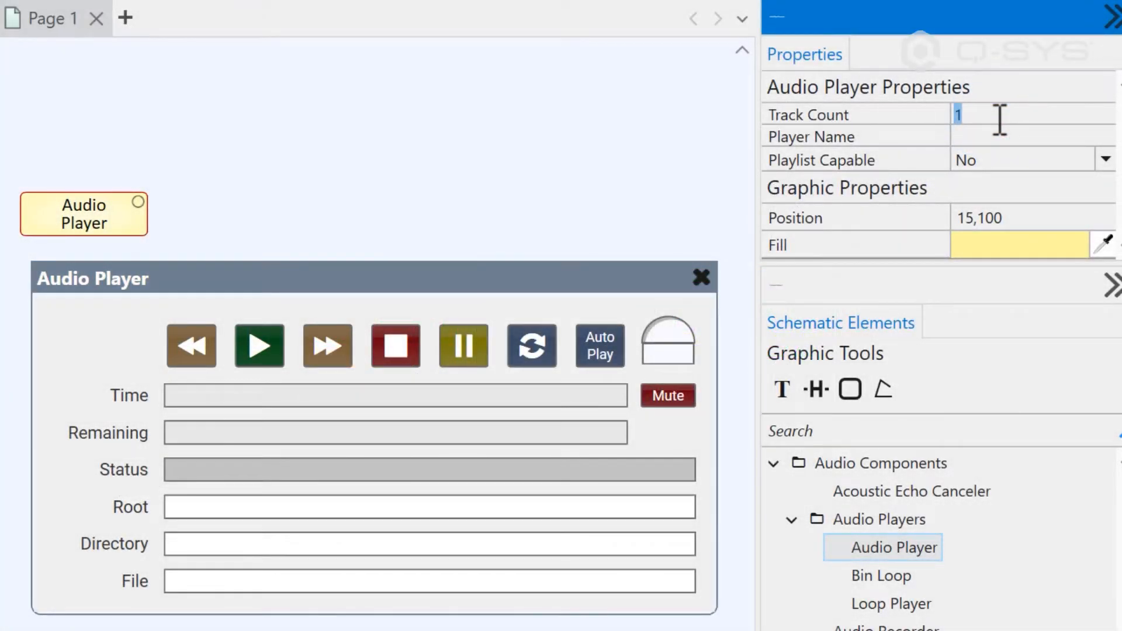
- Change the Audio Player's Track Count to 8
{"action": "type", "text": "8"}
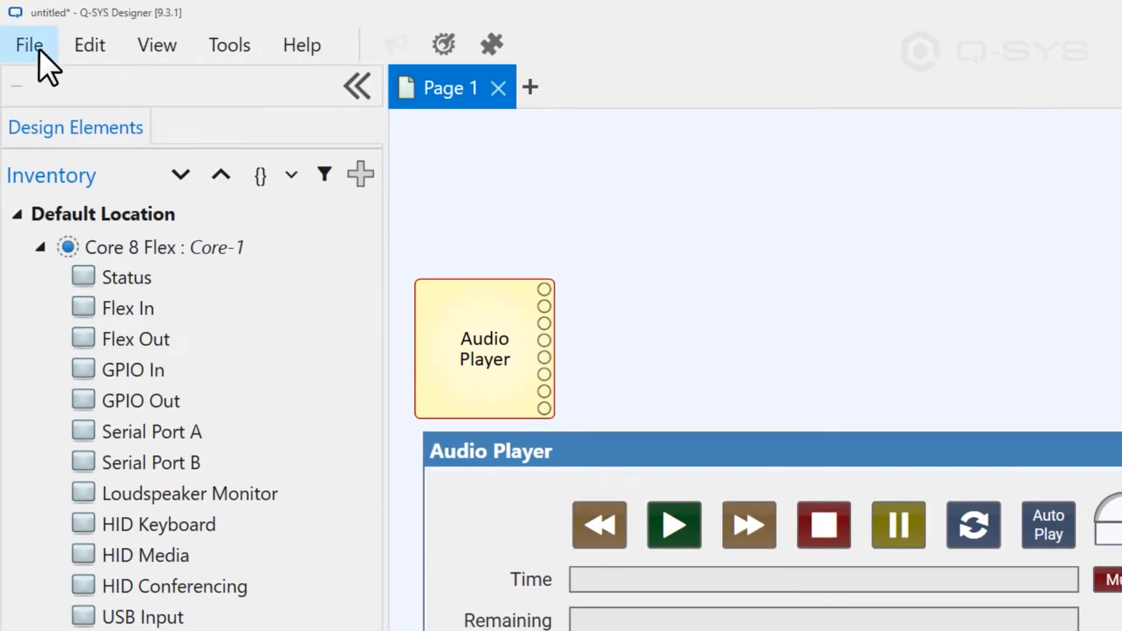
- Run File > Check Design to verify the whole design
{"action": "left_click", "coordinate": [28, 44]}
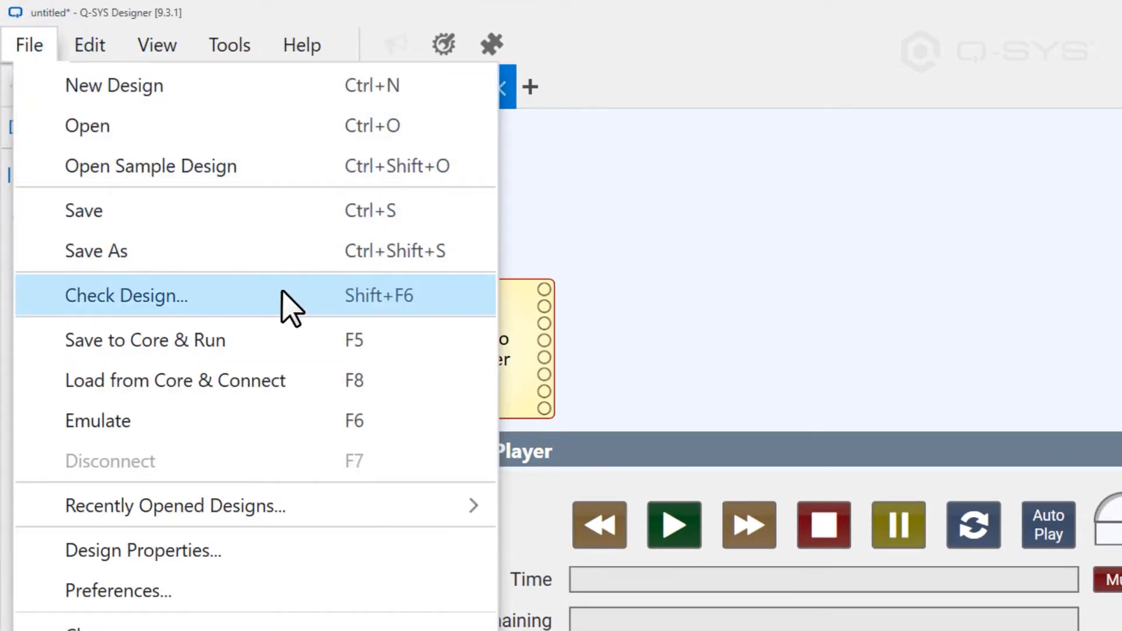
{"action": "left_click", "coordinate": [126, 295]}
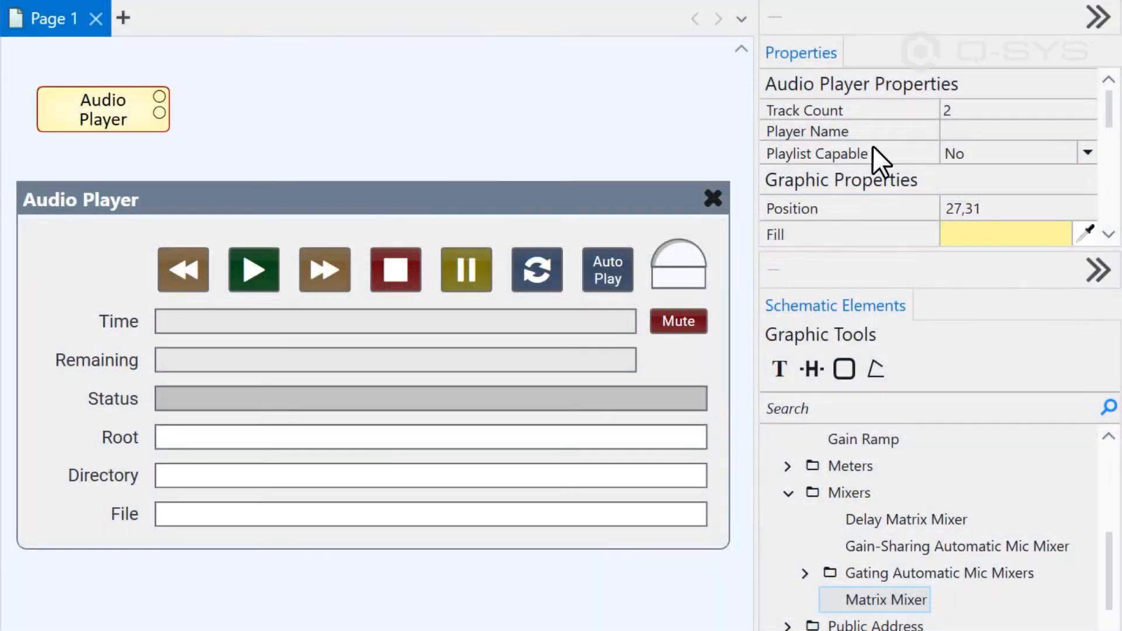
- Name the player 'Gonna Play' and set Playlist Capable to Yes
{"action": "type", "text": "Gonna"}
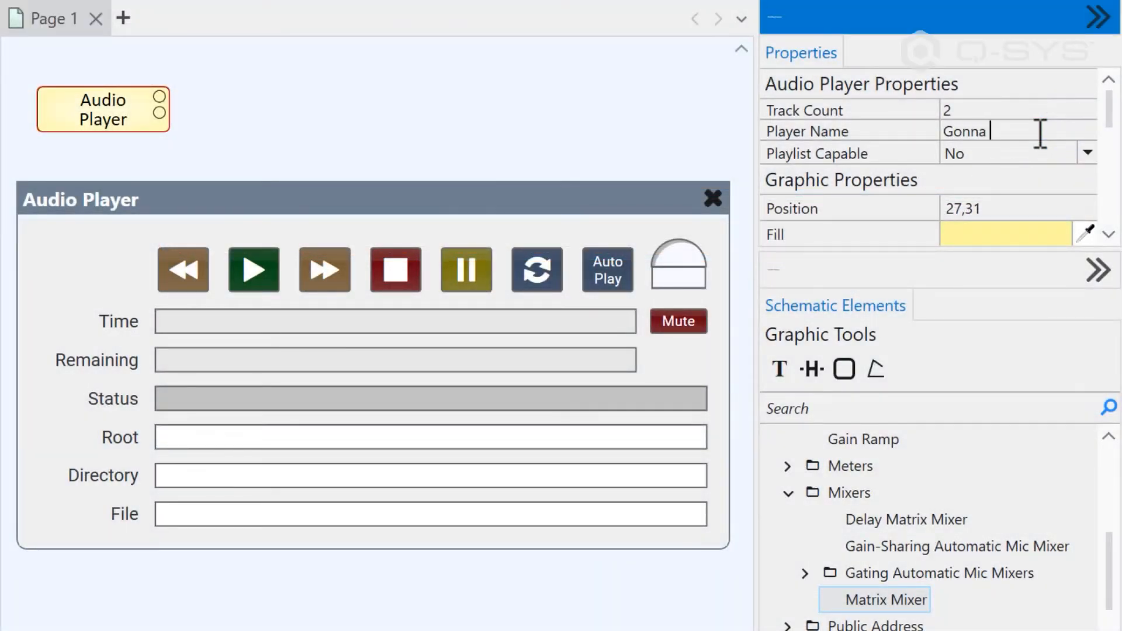
{"action": "type", "text": "Play"}
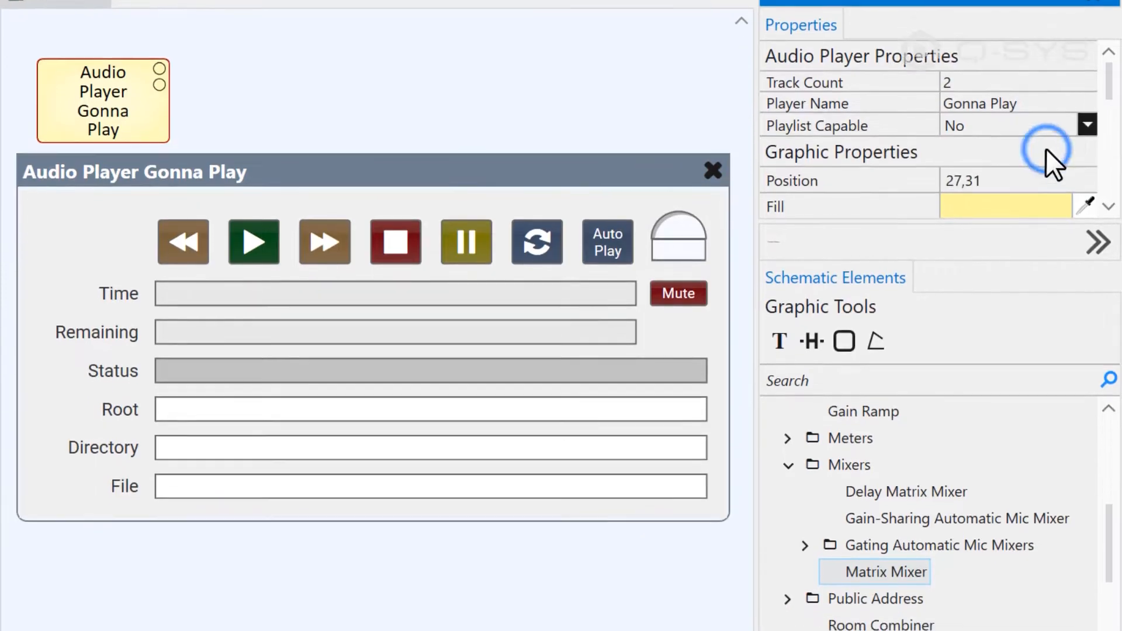
{"action": "left_click", "coordinate": [1087, 125]}
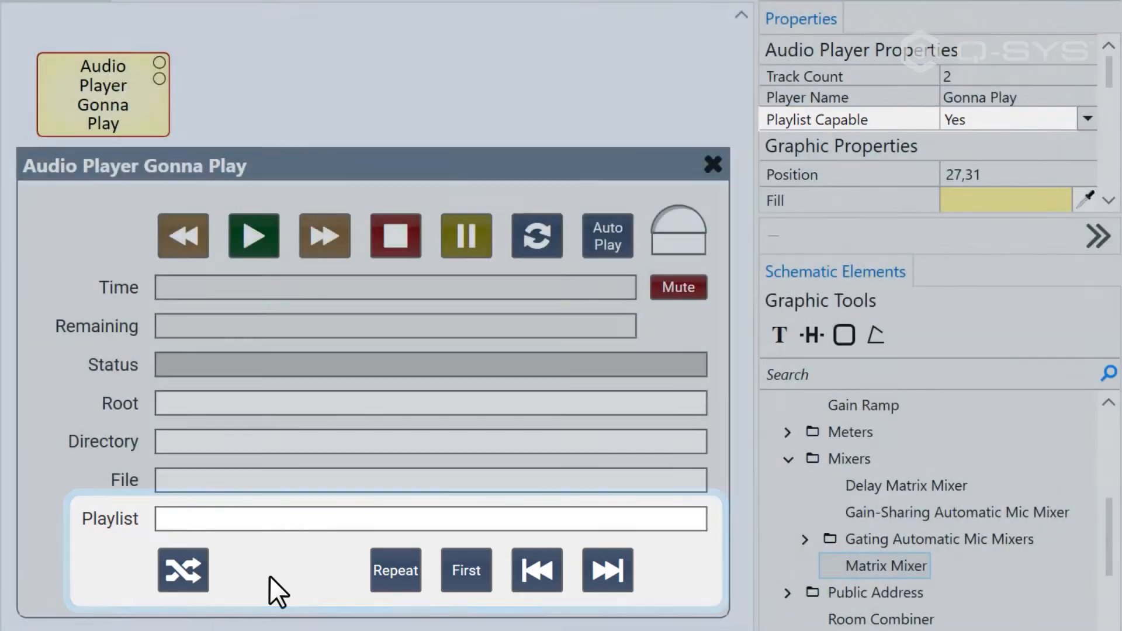
{"action": "left_click", "coordinate": [39, 22]}
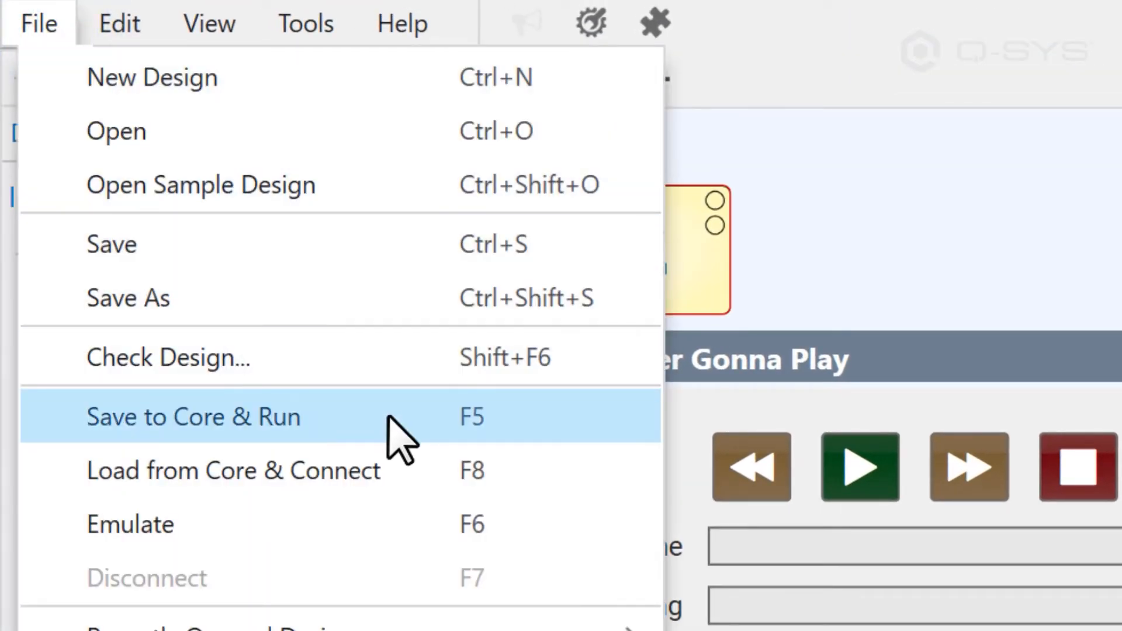
- Save the design to the Core and run it
{"action": "left_click", "coordinate": [193, 418]}
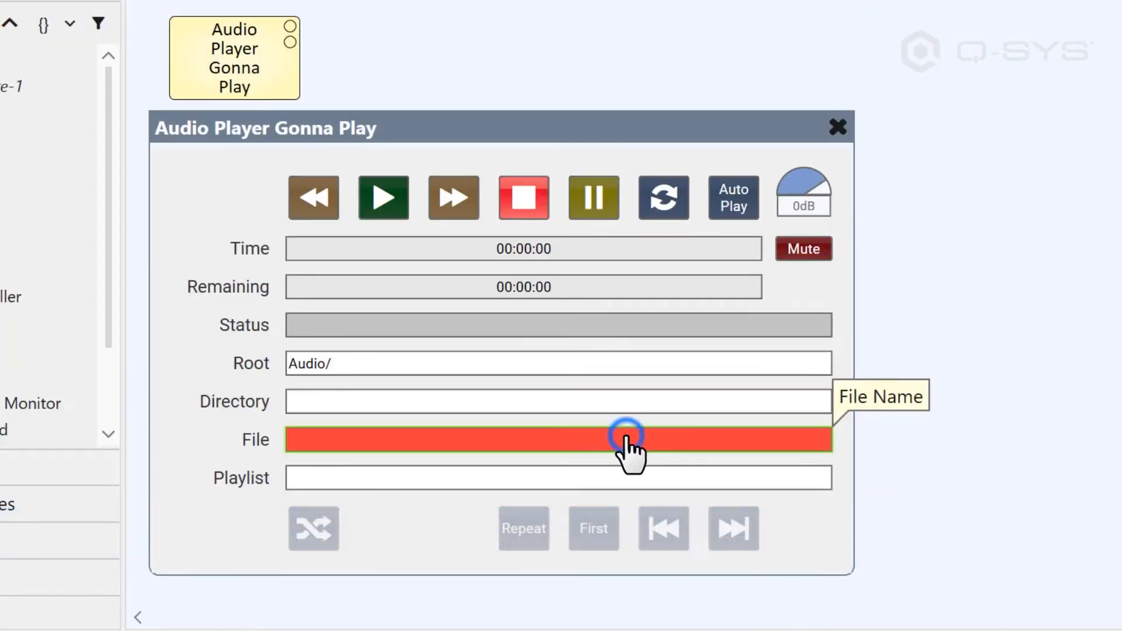
- Load background_music.wav into the running player from the File list
{"action": "left_click", "coordinate": [629, 439]}
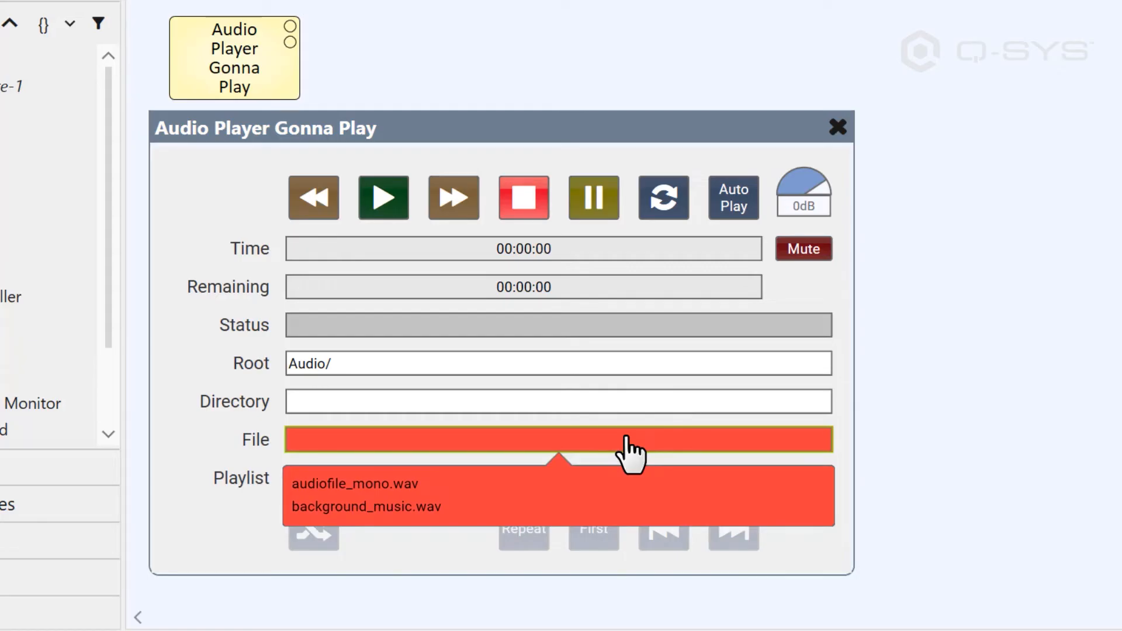
{"action": "left_click", "coordinate": [367, 506]}
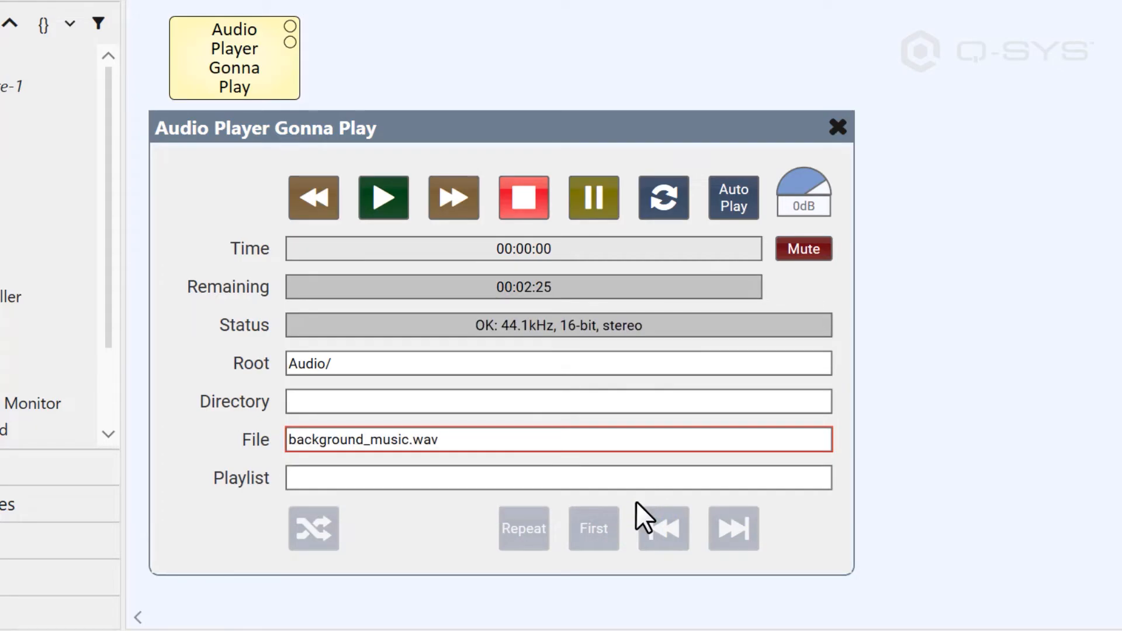
{"action": "left_click", "coordinate": [557, 363]}
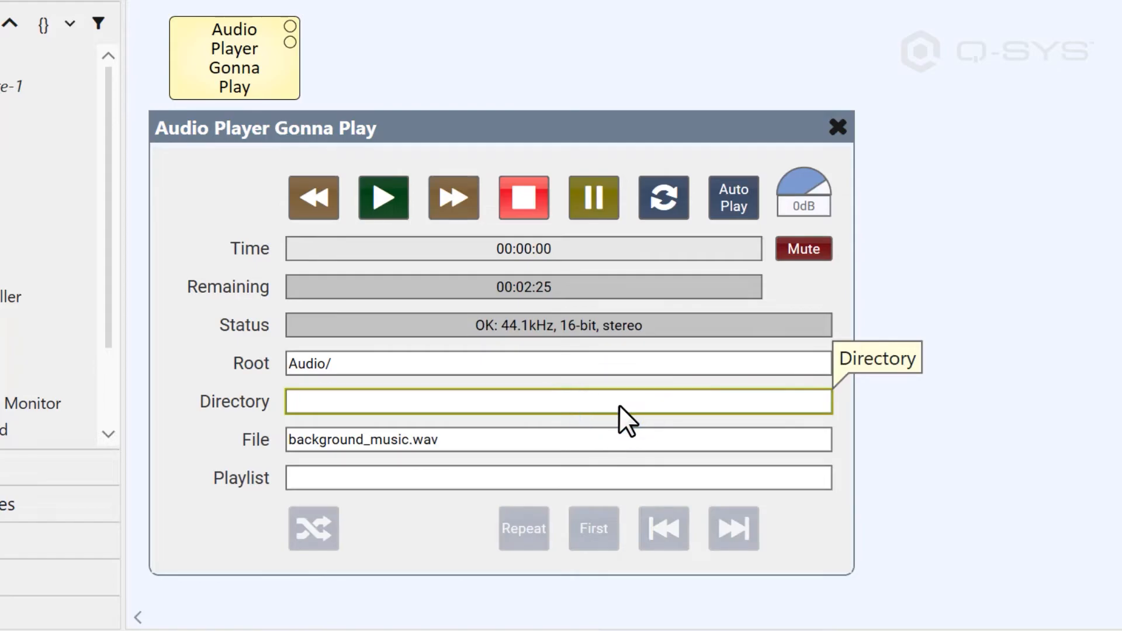
{"action": "left_click", "coordinate": [559, 478]}
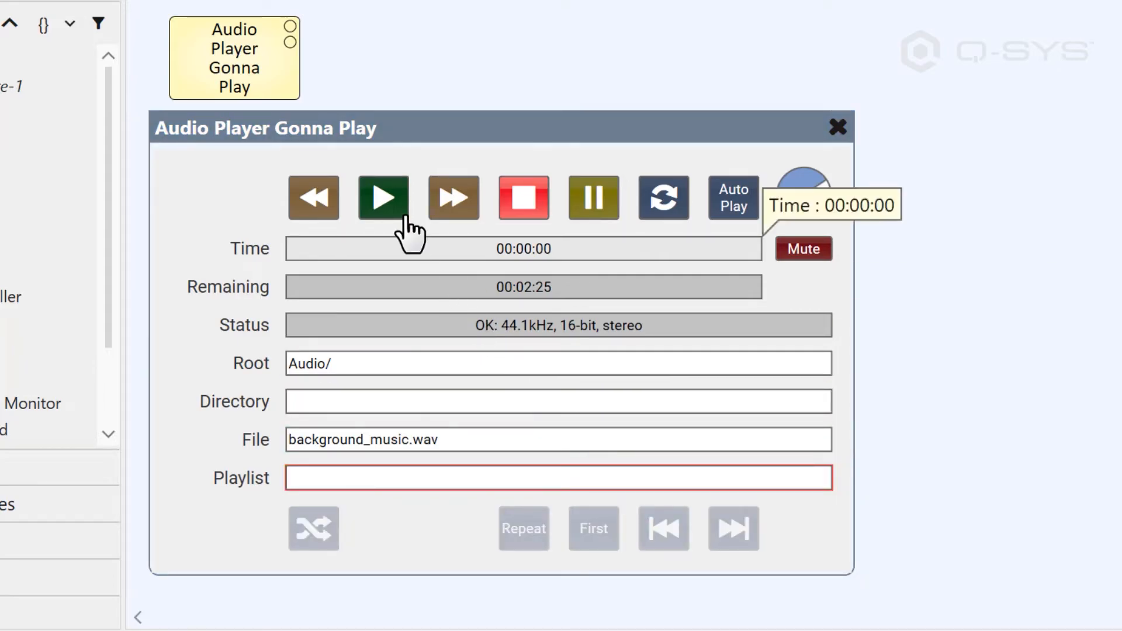
- Start playback, toggle mute and loop, then select the Environmental Effects playlist
{"action": "left_click", "coordinate": [383, 198]}
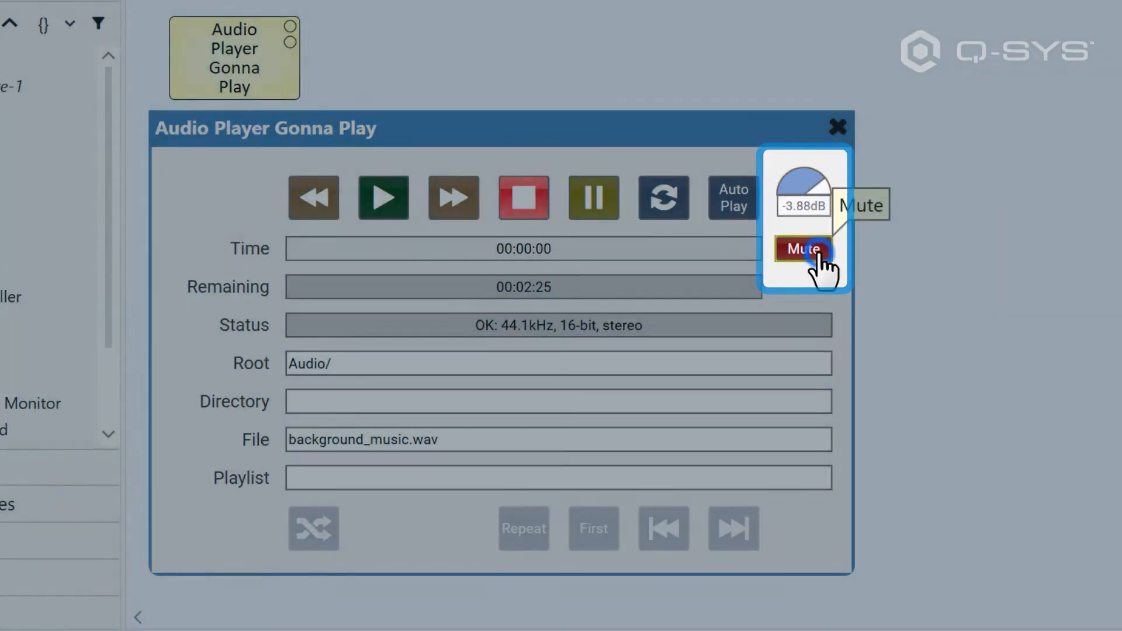
{"action": "left_click", "coordinate": [802, 248]}
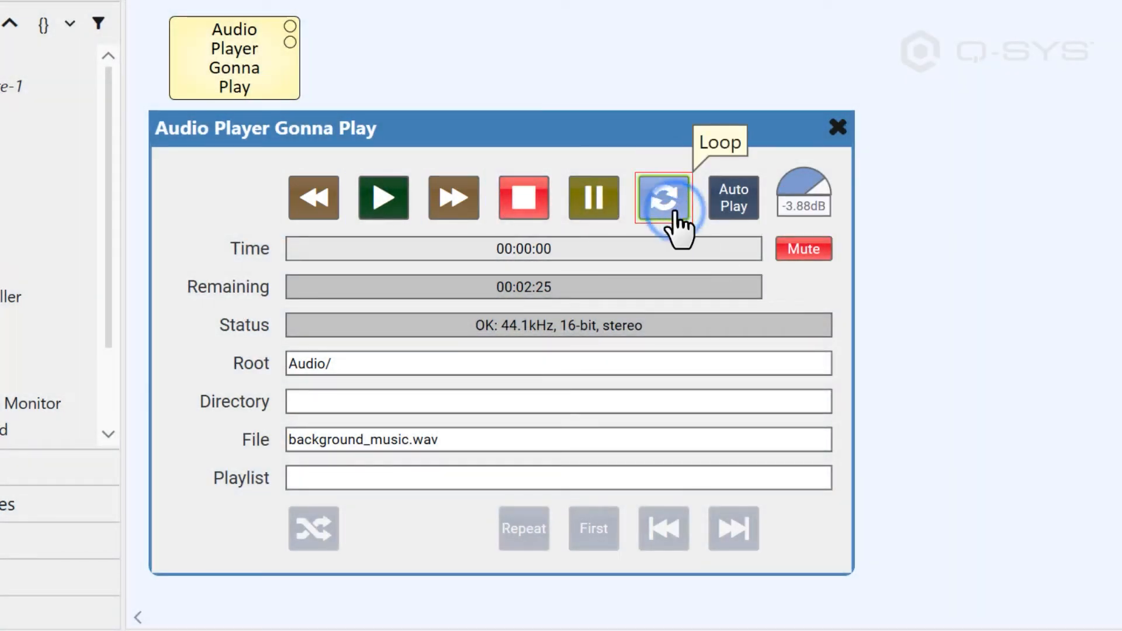
{"action": "left_click", "coordinate": [662, 198]}
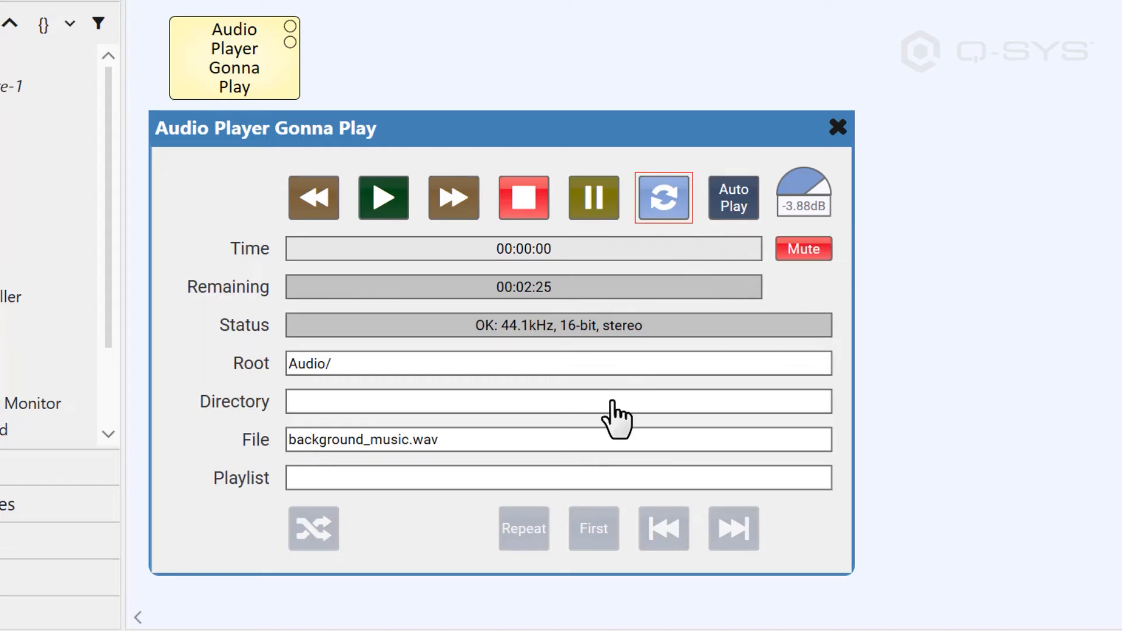
{"action": "left_click", "coordinate": [558, 477]}
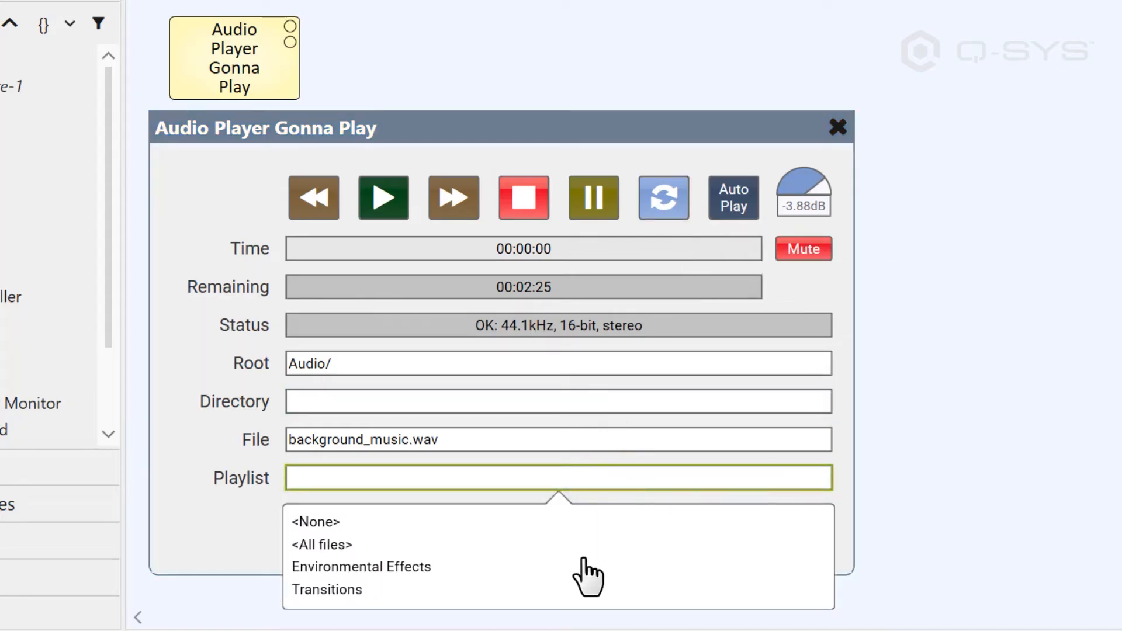
{"action": "left_click", "coordinate": [361, 566]}
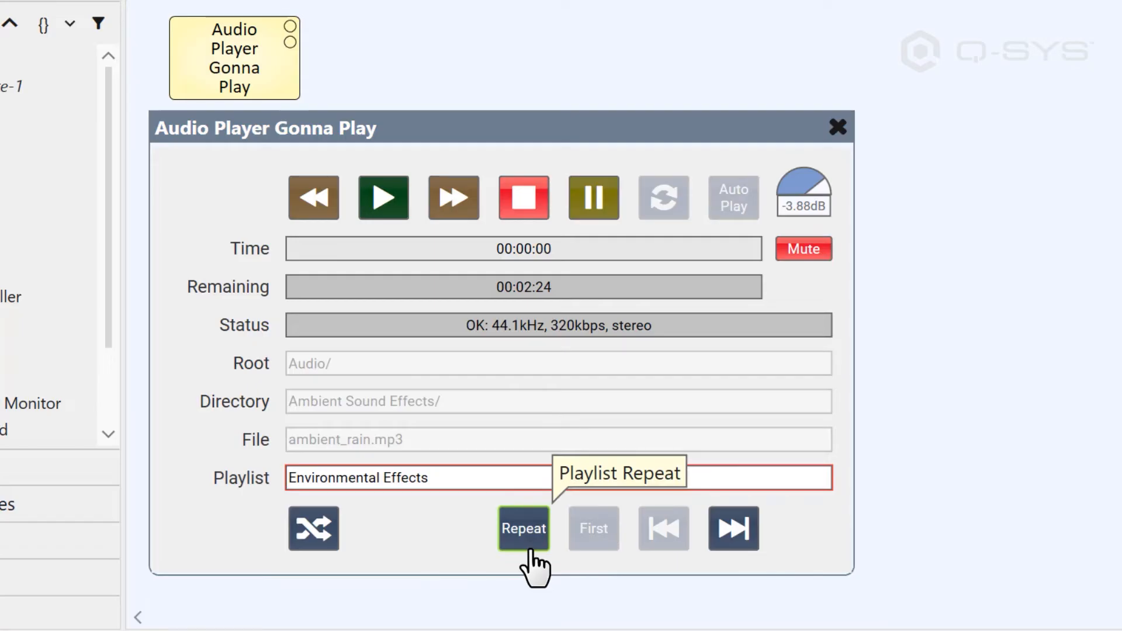
- Enable playlist repeat and shuffle, skipping ahead two tracks
{"action": "left_click", "coordinate": [524, 528]}
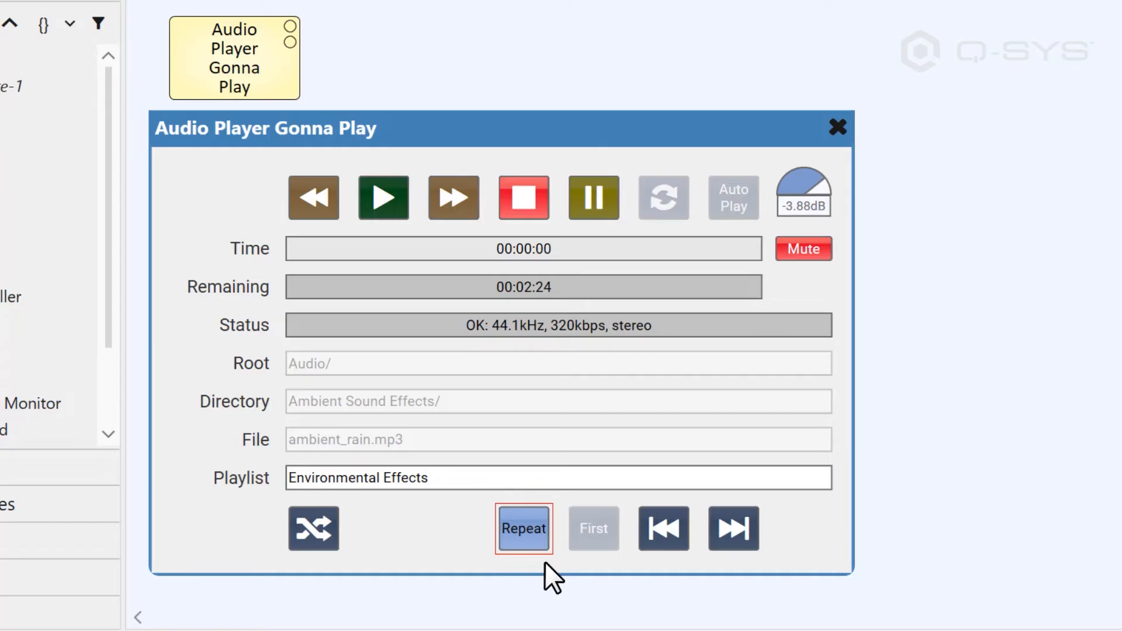
{"action": "left_click", "coordinate": [524, 528]}
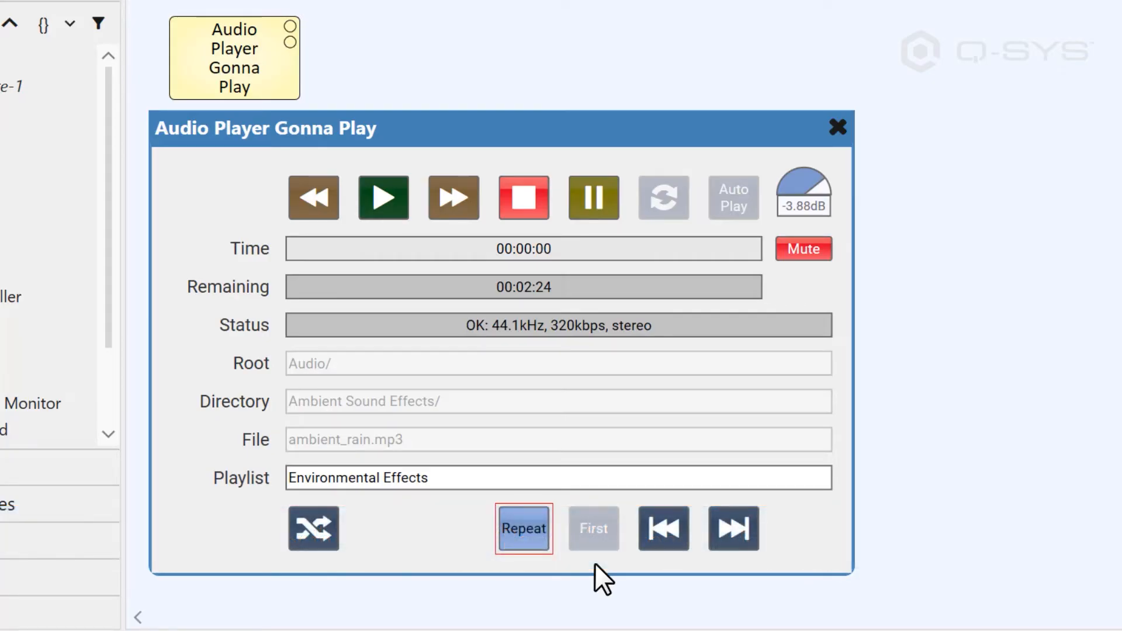
{"action": "left_click", "coordinate": [732, 528]}
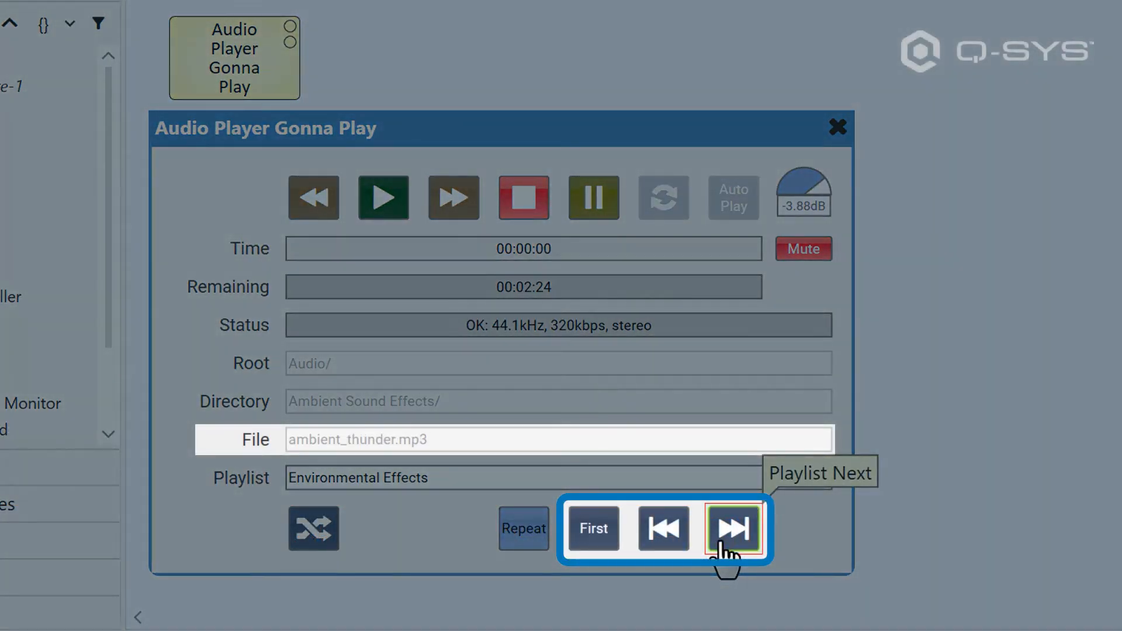
{"action": "left_click", "coordinate": [731, 528]}
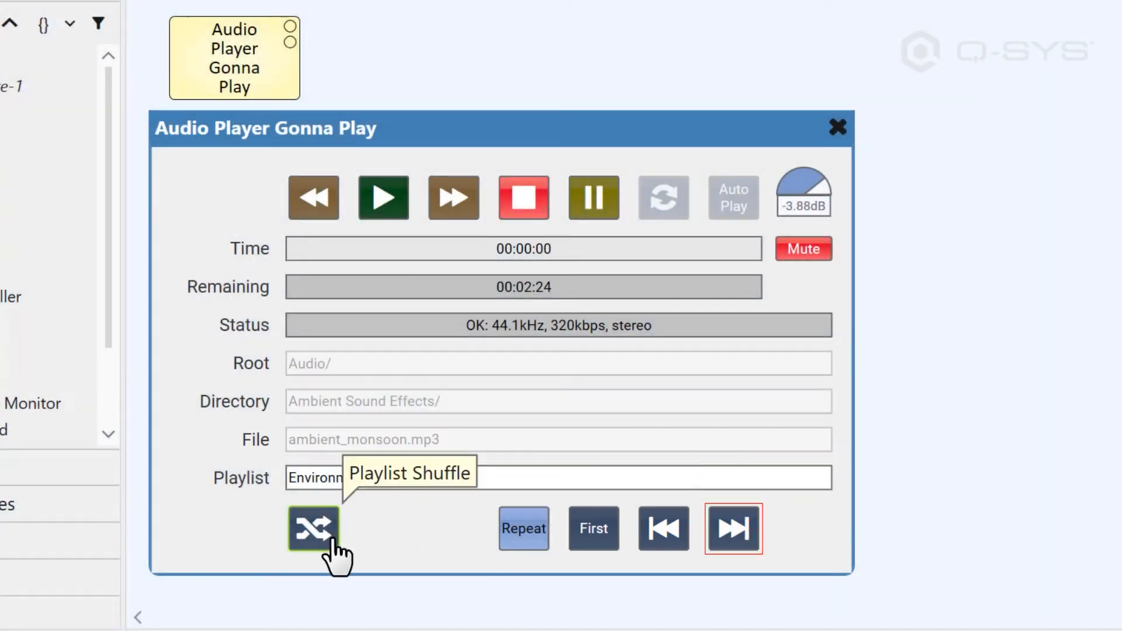
{"action": "left_click", "coordinate": [313, 529]}
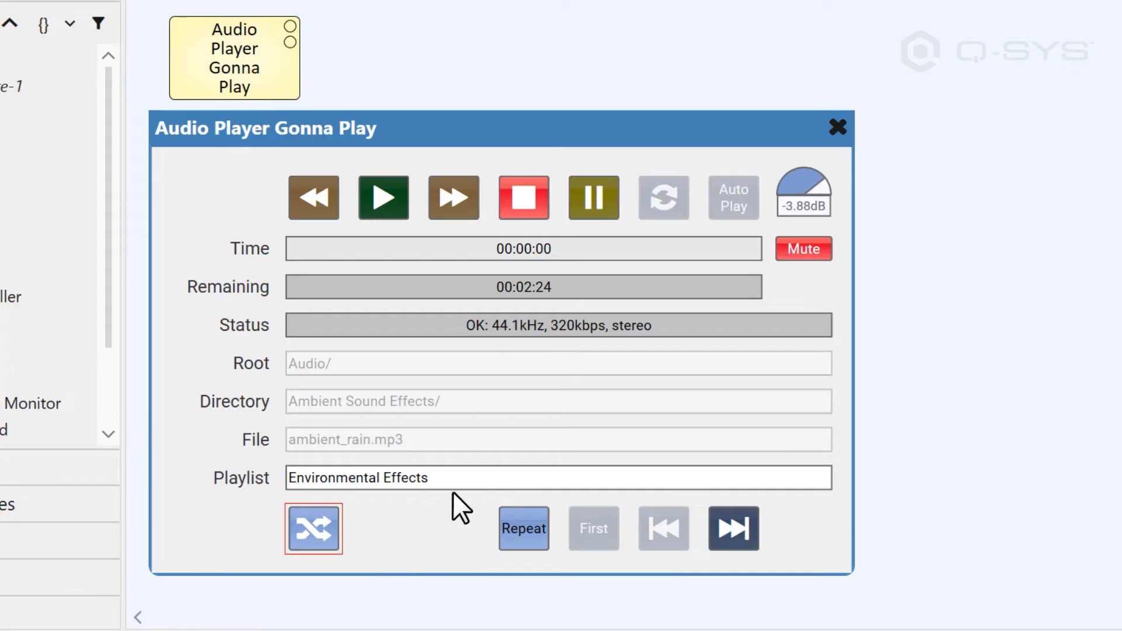
{"action": "left_click", "coordinate": [558, 477]}
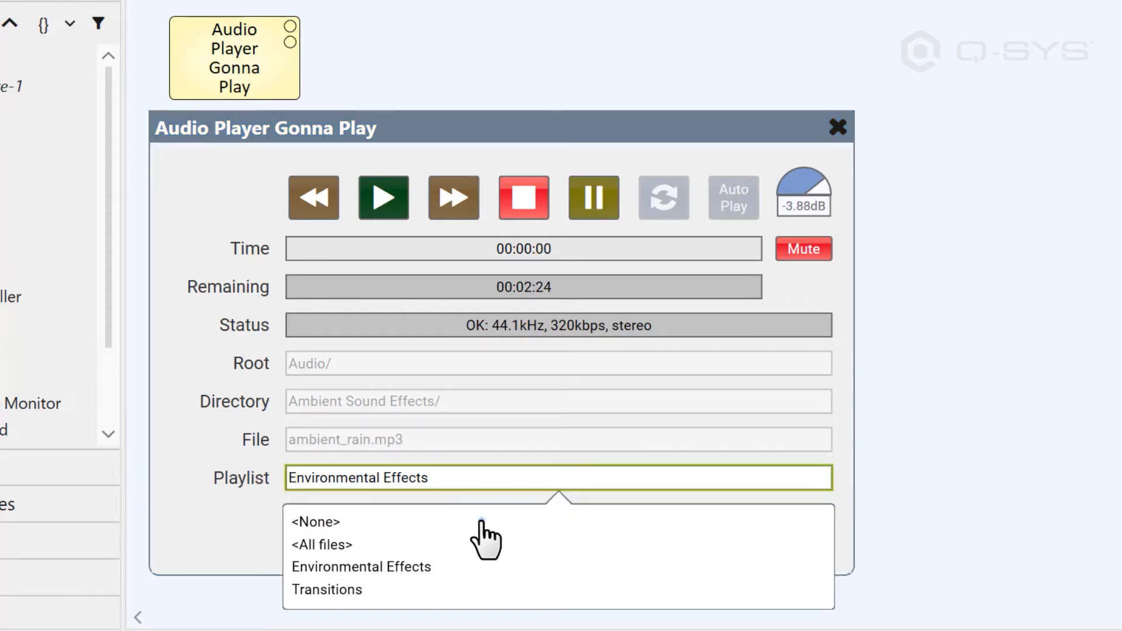
- Set the Playlist to <None>, returning to background_music.wav
{"action": "left_click", "coordinate": [313, 521]}
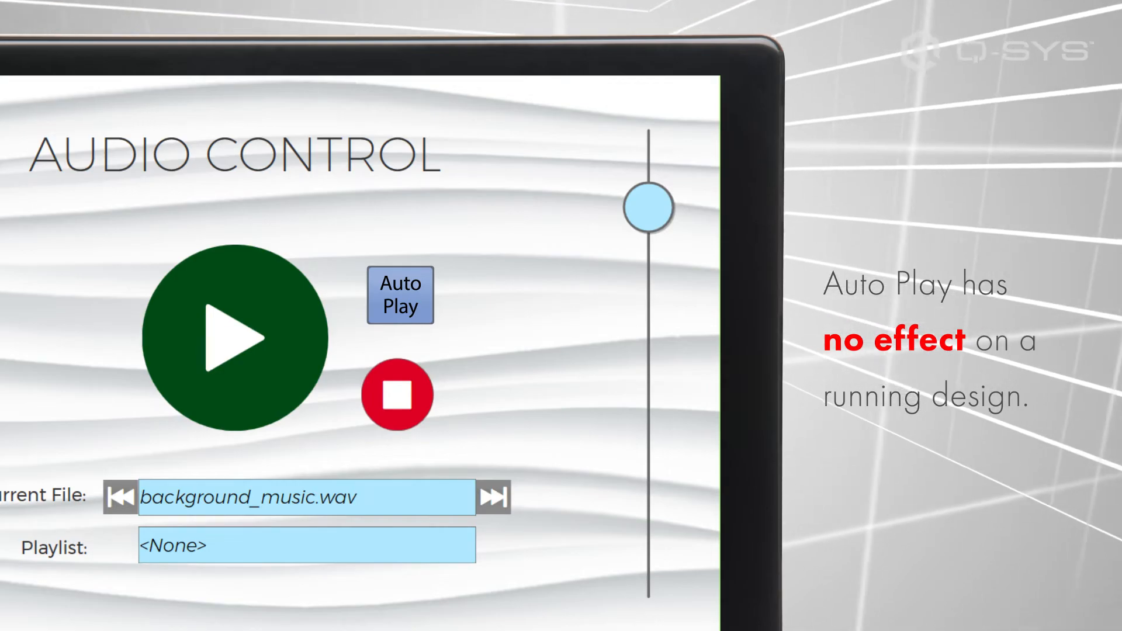
- Start playback of background_music.wav through the meter and Flex Out
{"action": "left_click", "coordinate": [400, 294]}
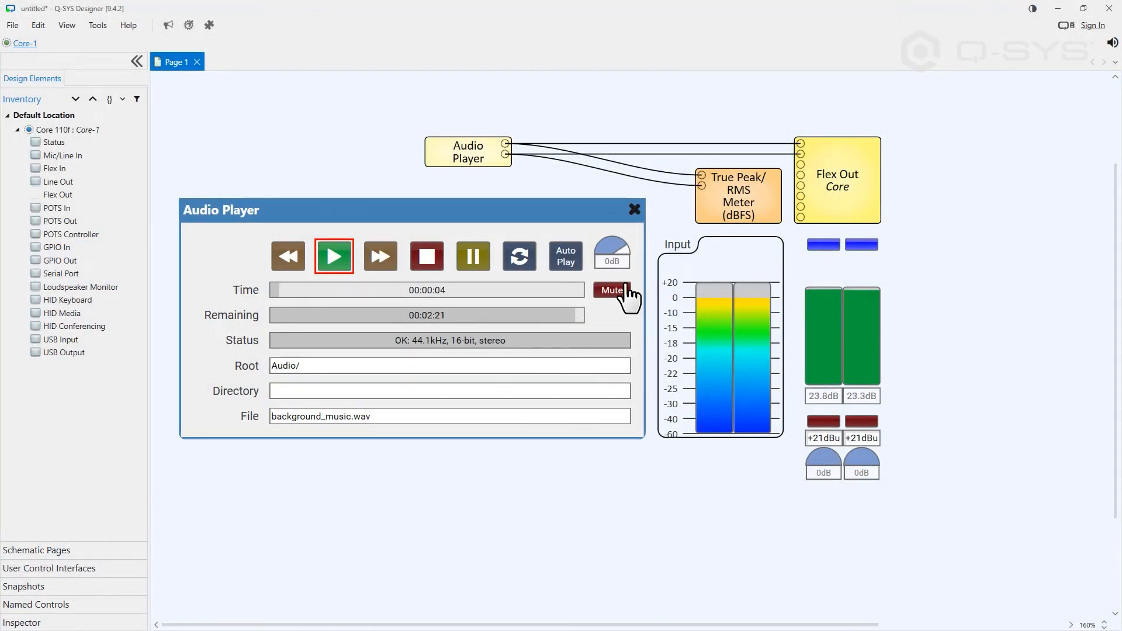
- Turn the player's output gain down to about -4.67 dB
{"action": "left_click_drag", "start_coordinate": [611, 251], "coordinate": [604, 269]}
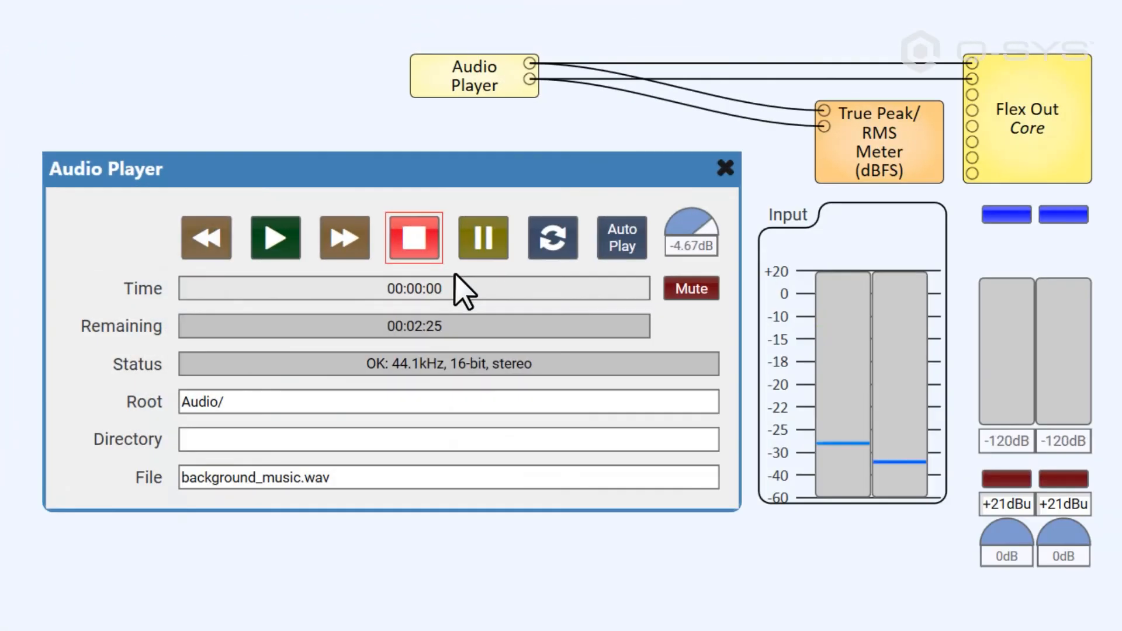
- Select the Audio Player so its properties and control-pin list show in the Inspector
{"action": "left_click", "coordinate": [21, 19]}
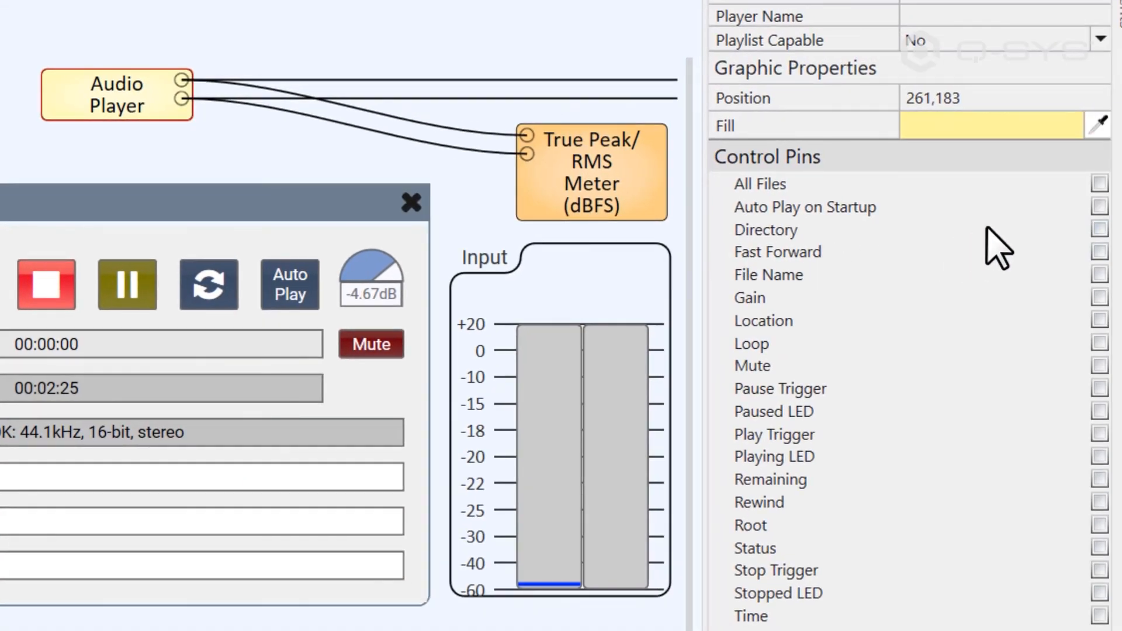
- Enable the Play Trigger, Playing LED, Stopped LED and Paused LED control pins
{"action": "left_click", "coordinate": [774, 435]}
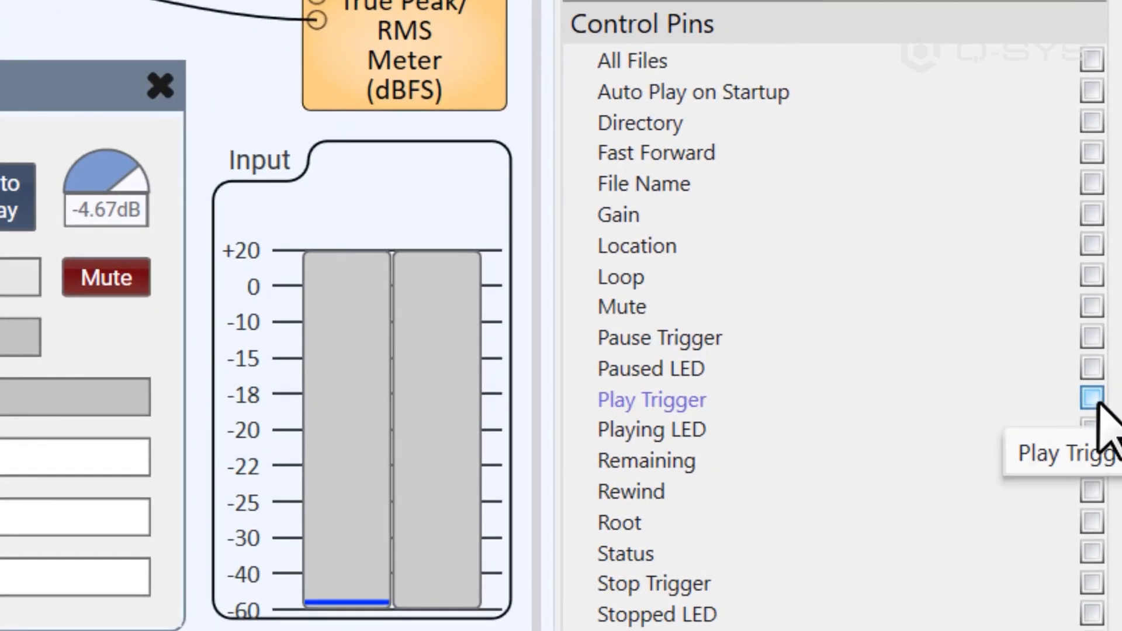
{"action": "left_click", "coordinate": [1091, 400]}
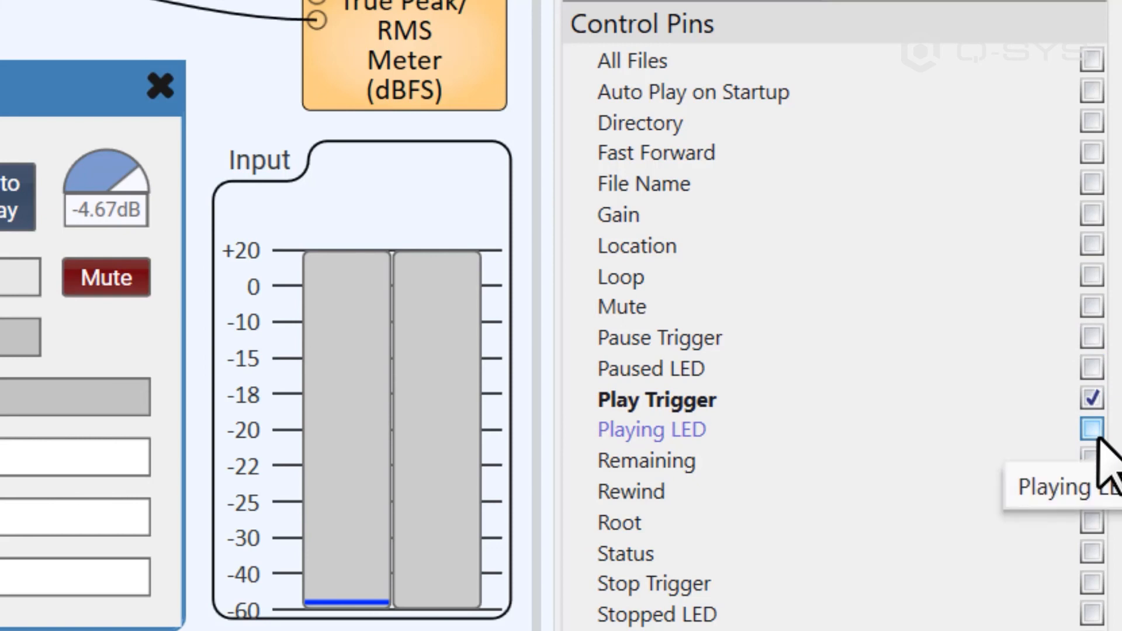
{"action": "left_click", "coordinate": [1091, 429]}
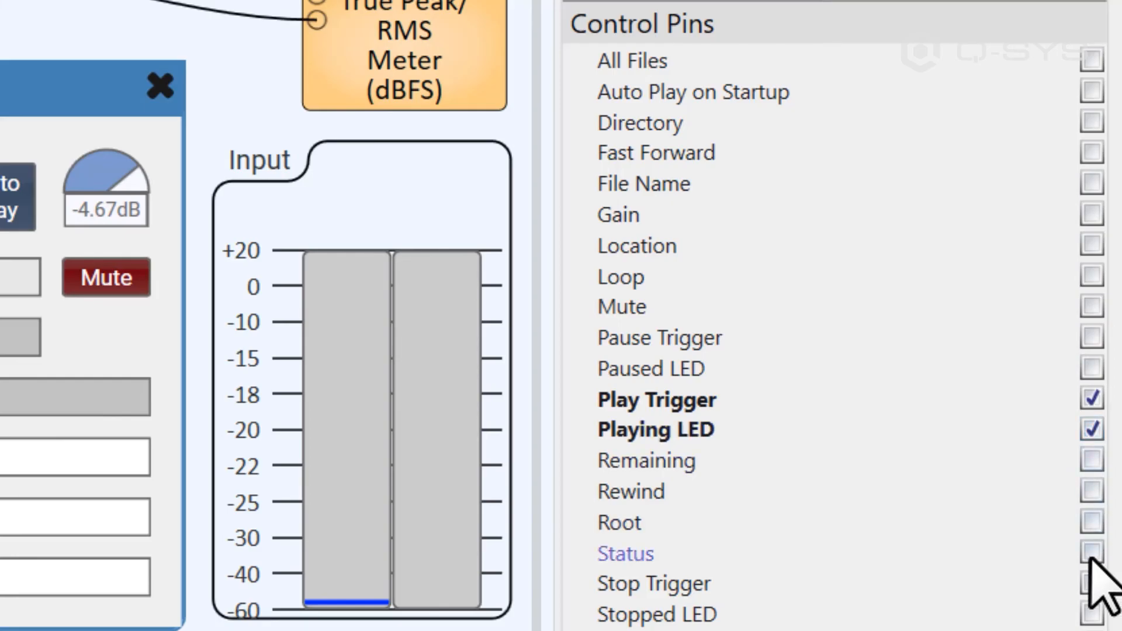
{"action": "left_click", "coordinate": [1092, 613]}
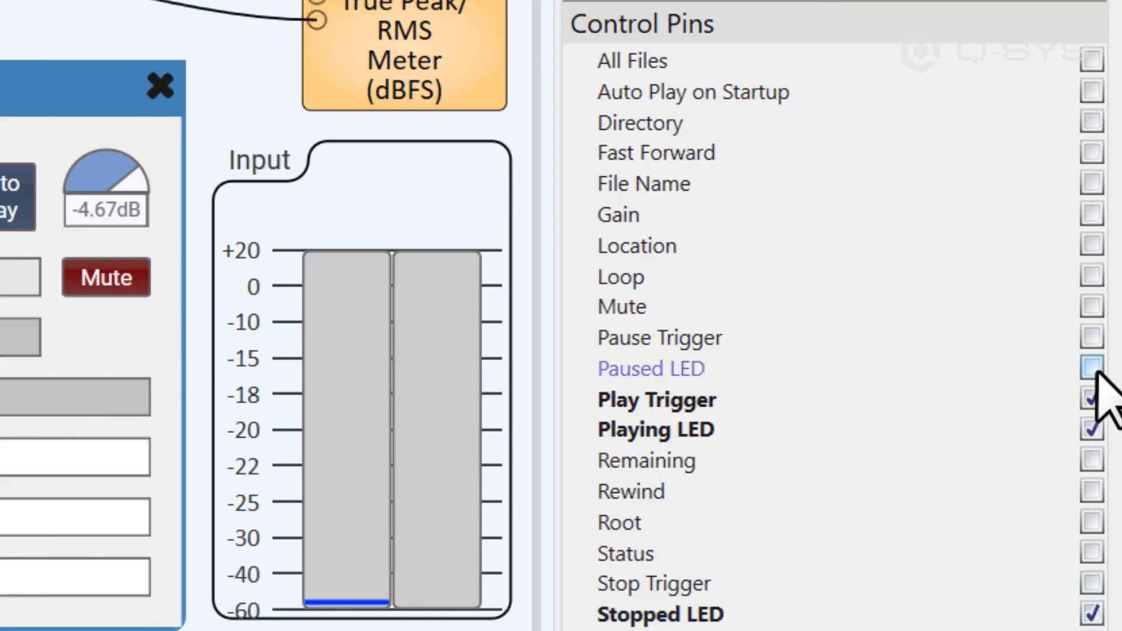
{"action": "left_click", "coordinate": [1090, 369]}
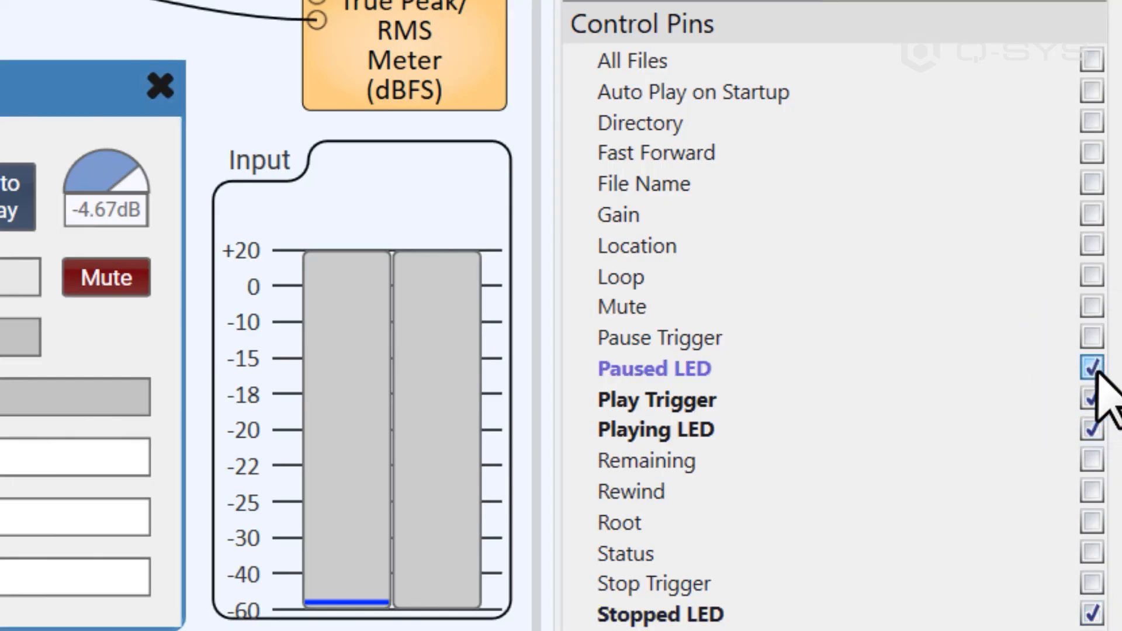